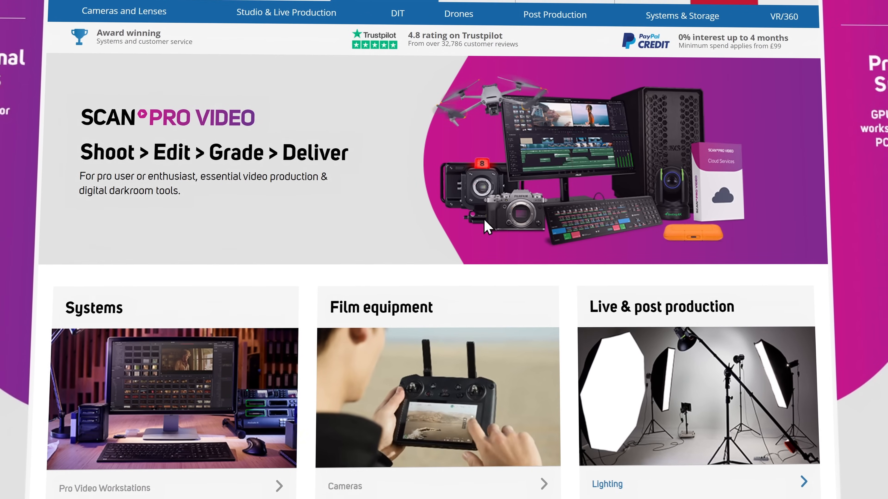
Step: Navigate into the SlowMo bin and select its last eight clips, P1007072 through P1007089
scroll("down", 3)
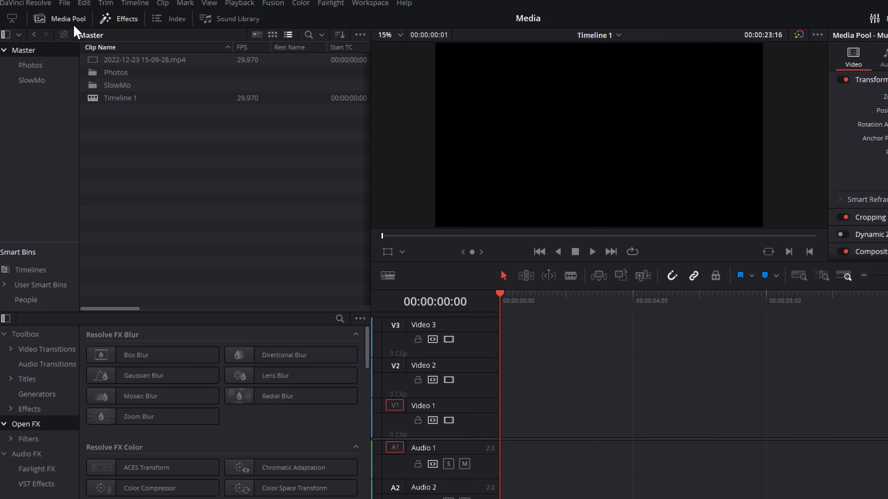
mouse_move(24, 120)
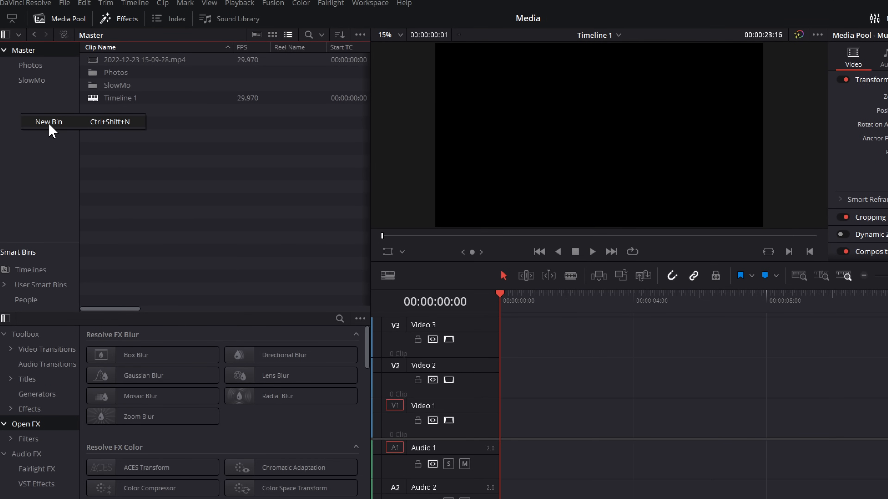
left_click(50, 122)
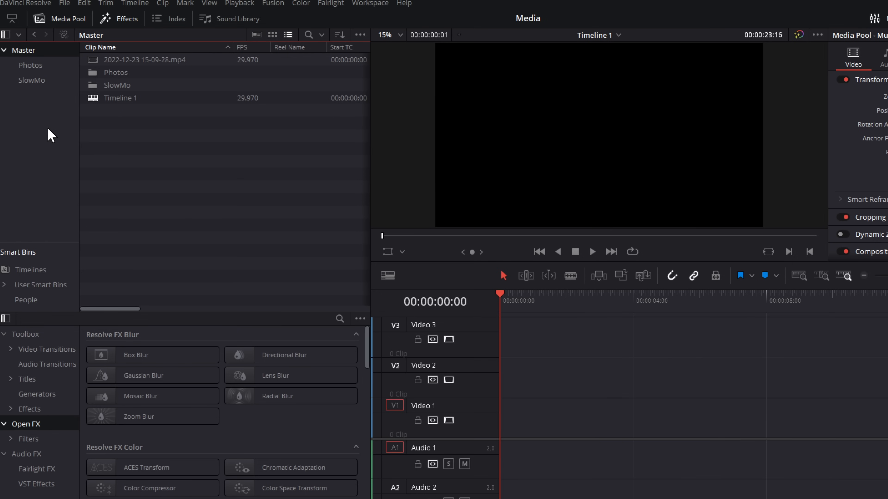
mouse_move(24, 86)
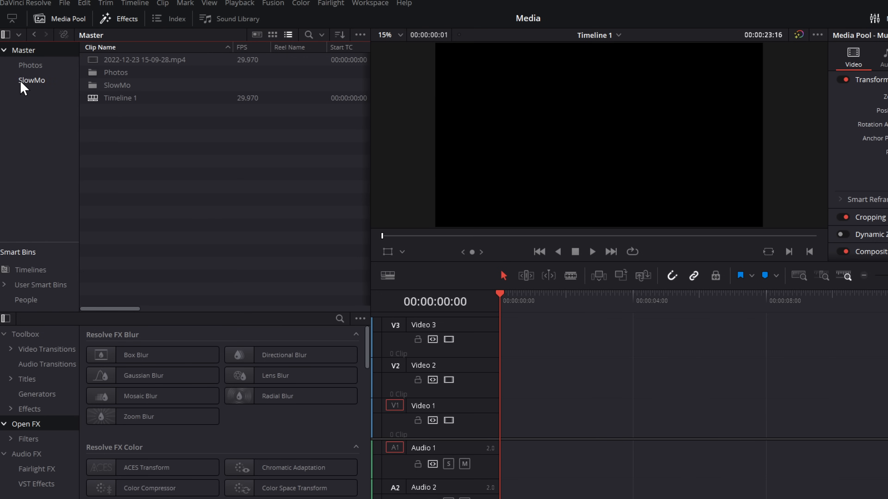
left_click(32, 80)
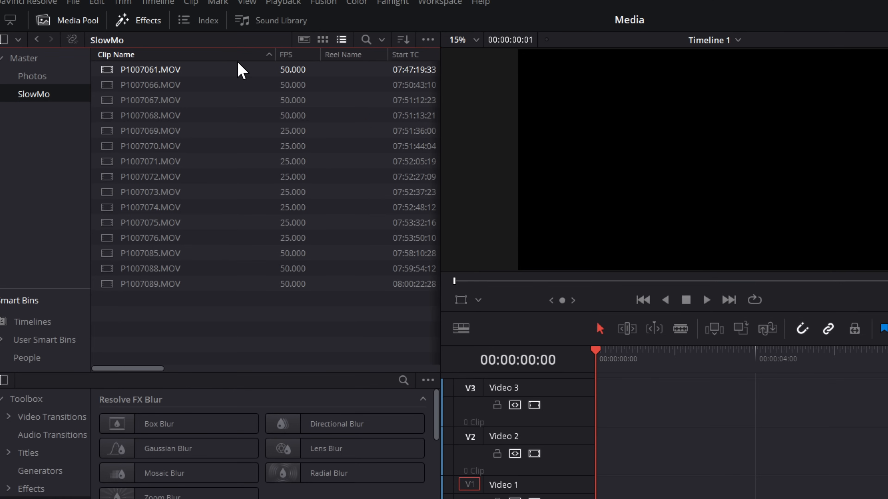
right_click(116, 54)
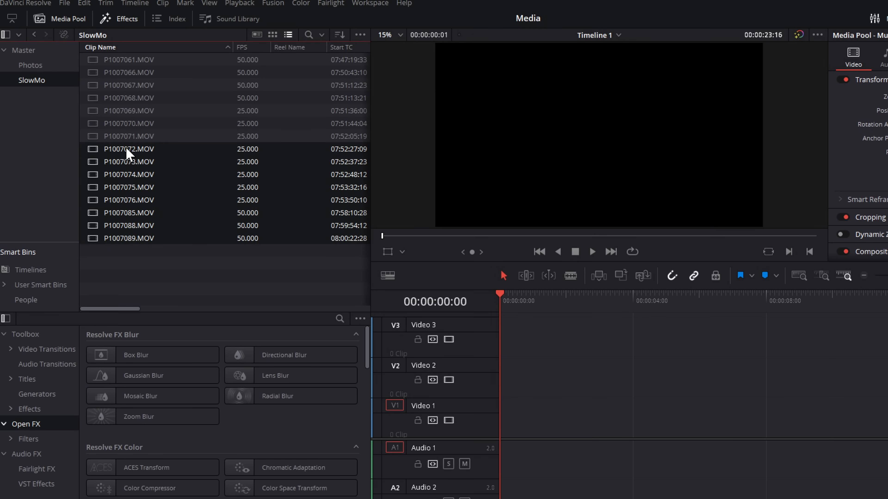
Step: Create a new Bin 3 from the selected clips and clear the selection inside it
right_click(128, 149)
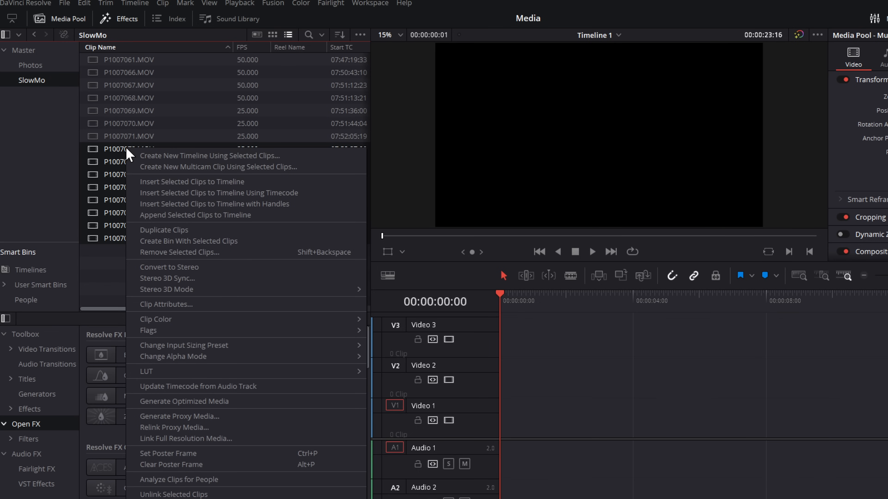
mouse_move(214, 242)
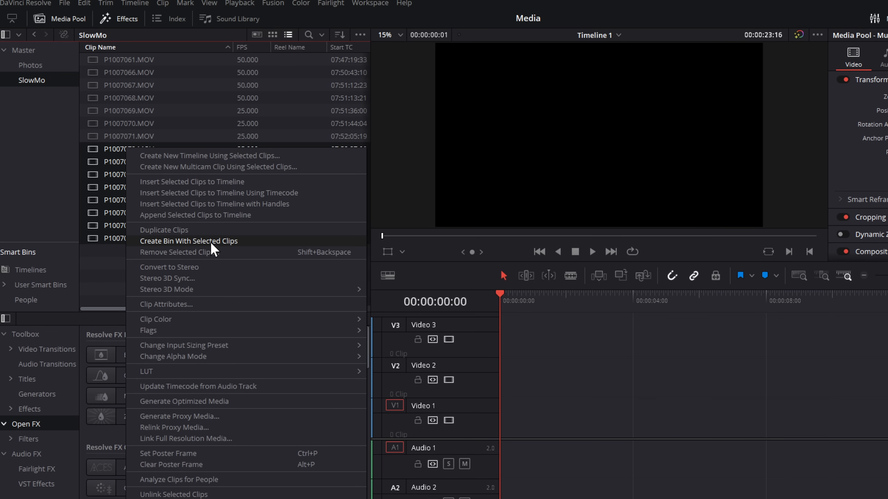
left_click(188, 241)
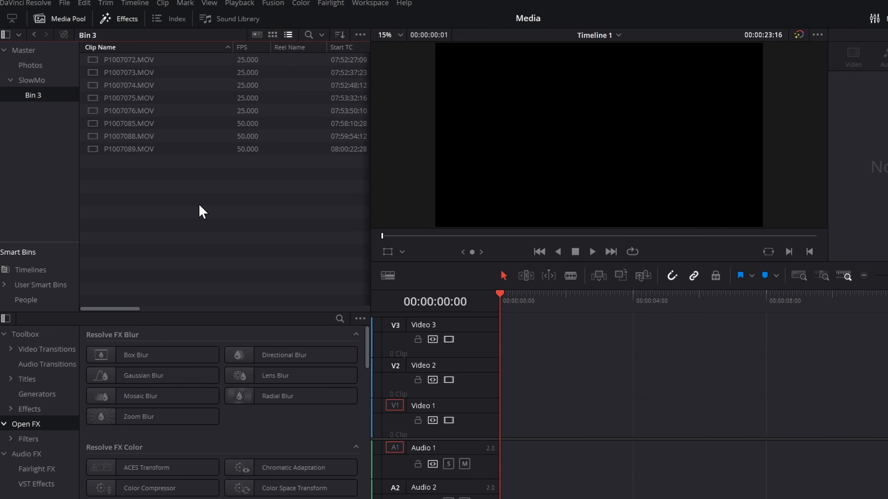
left_click(129, 85)
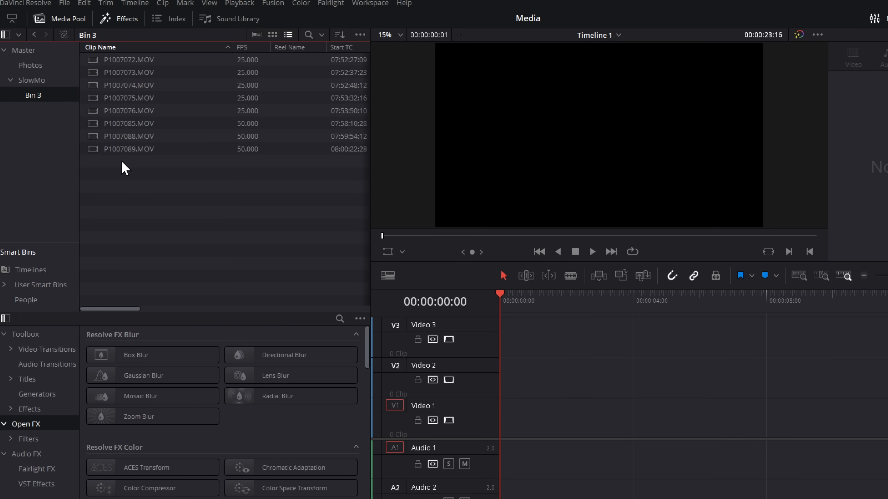
Step: Bring up the clip colour options for the eight selected Bin 3 clips
right_click(128, 148)
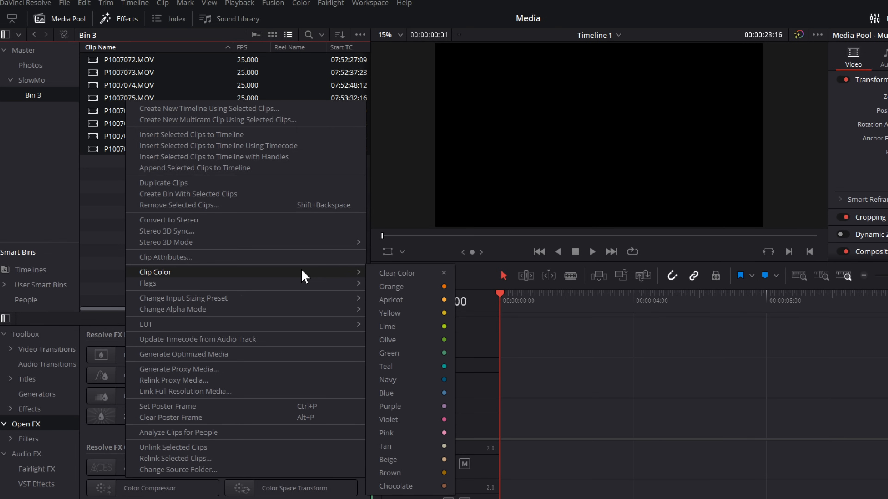
mouse_move(411, 287)
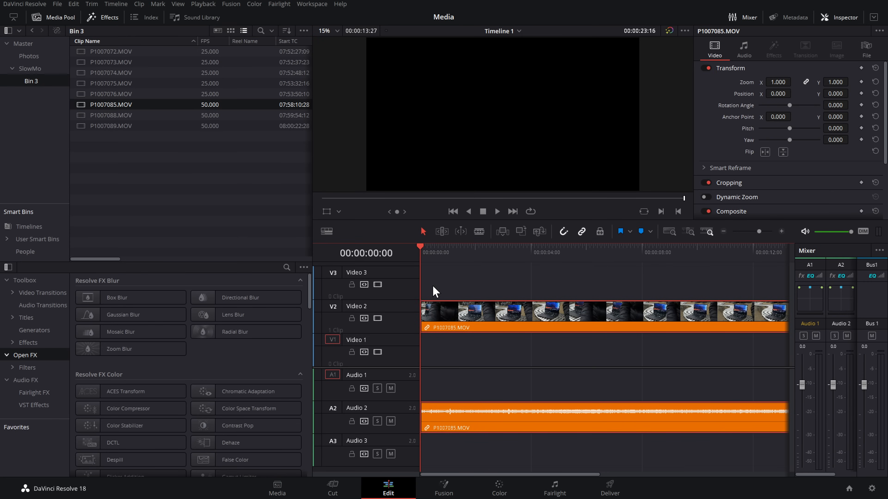
mouse_move(174, 183)
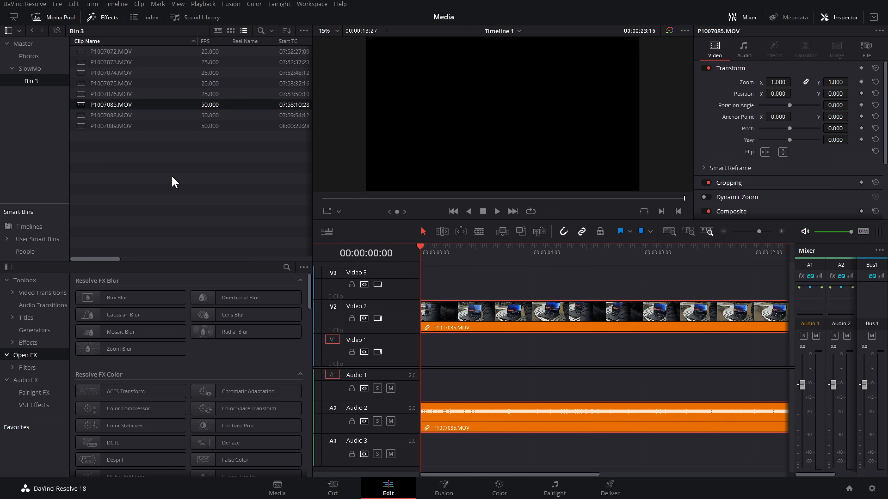
mouse_move(671, 261)
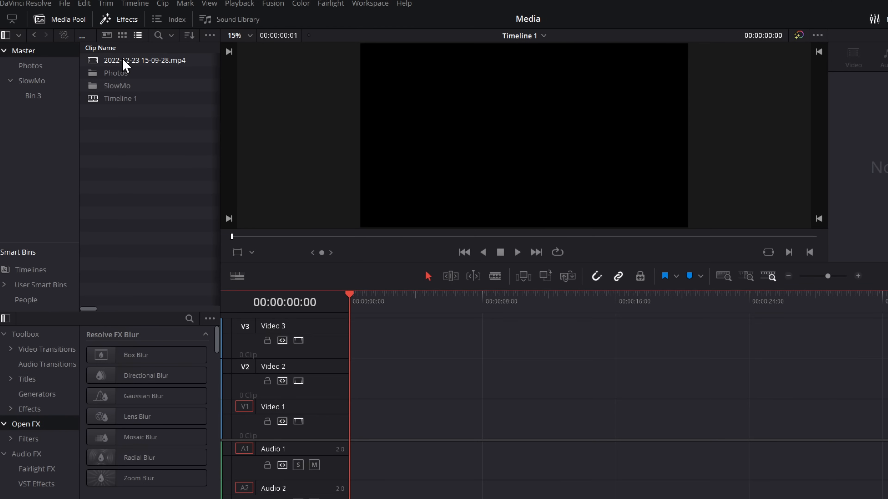
left_click(148, 60)
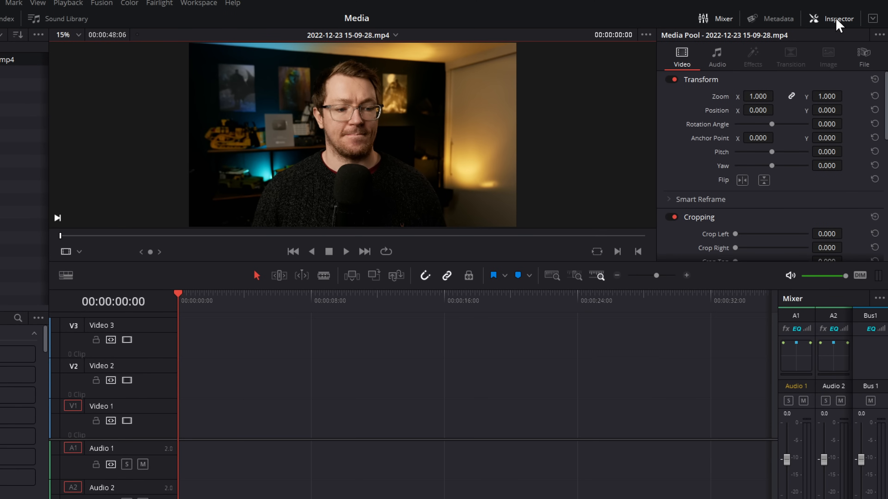
mouse_move(767, 180)
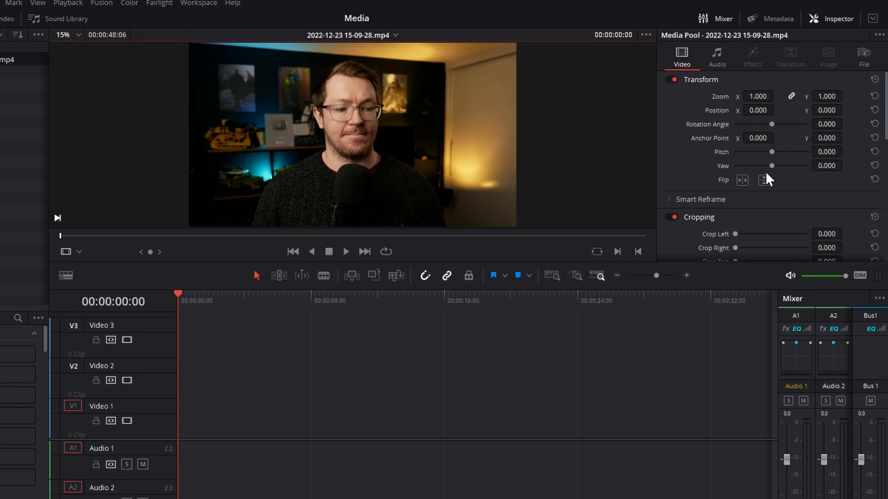
mouse_move(723, 112)
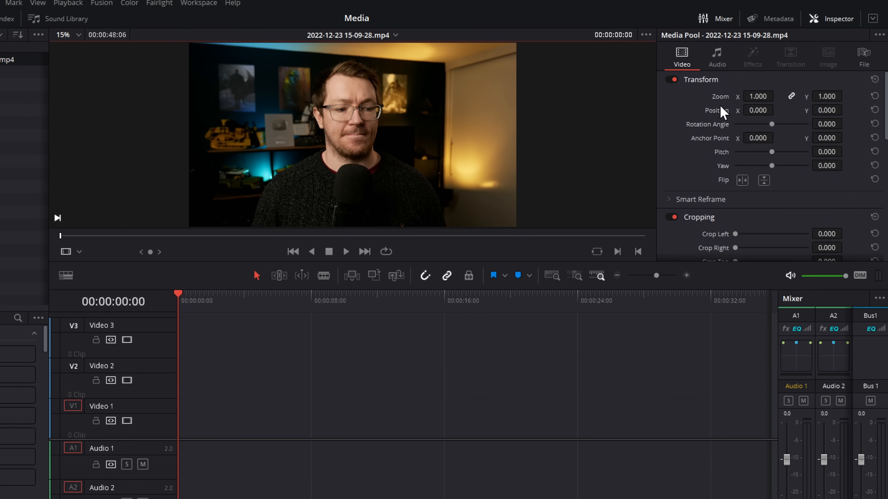
type("1.260")
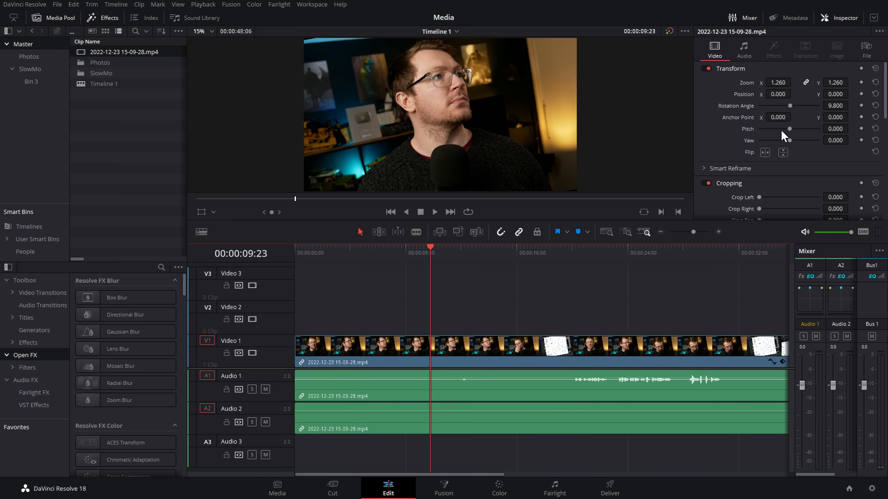
mouse_move(464, 351)
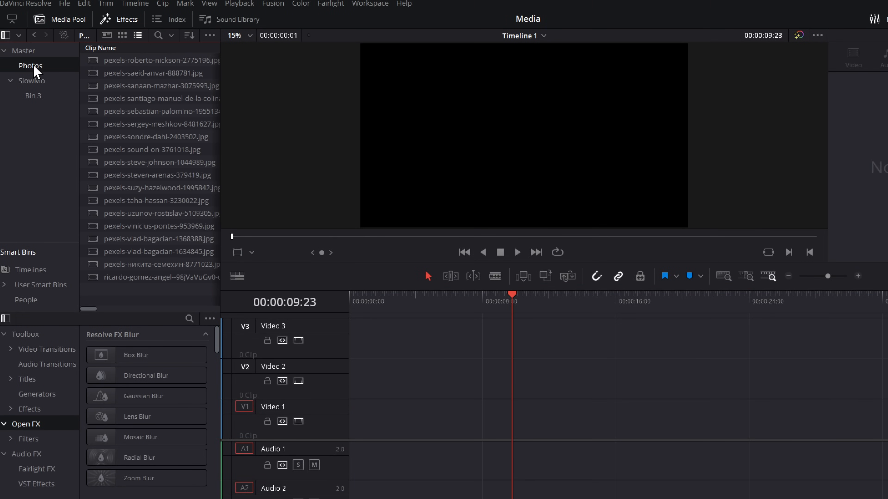
mouse_move(156, 295)
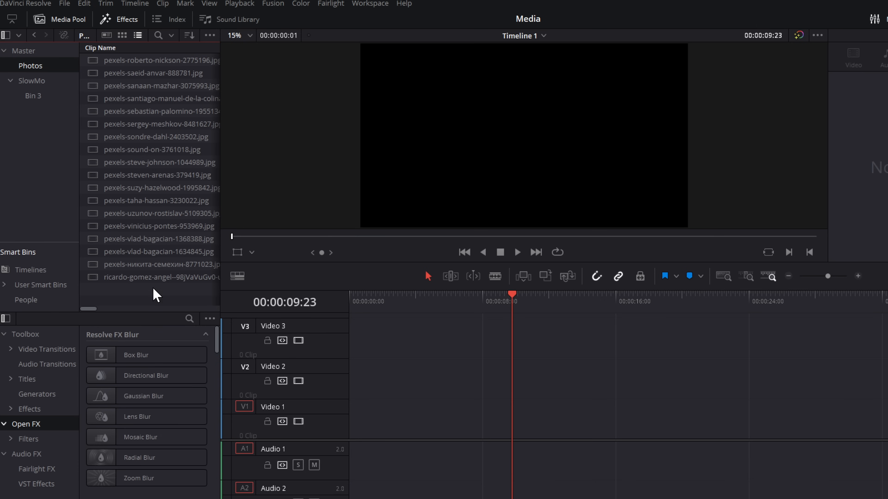
Step: Multi-select photos including pexels-sergey-meshkov and set their rotation to 50 with 1.38 zoom
left_click(160, 60)
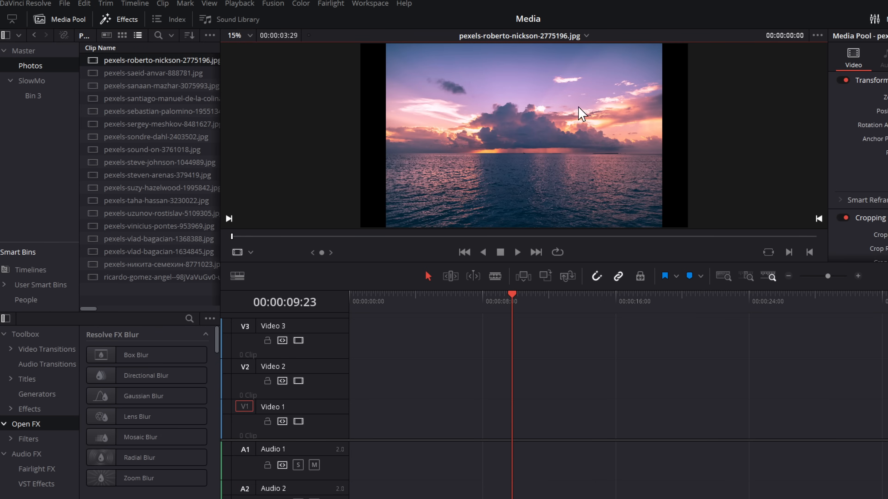
left_click(157, 200)
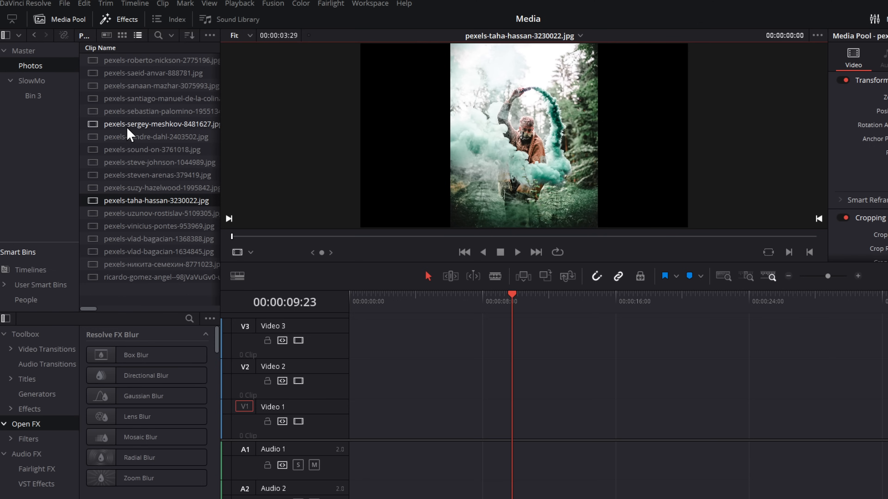
left_click(161, 124)
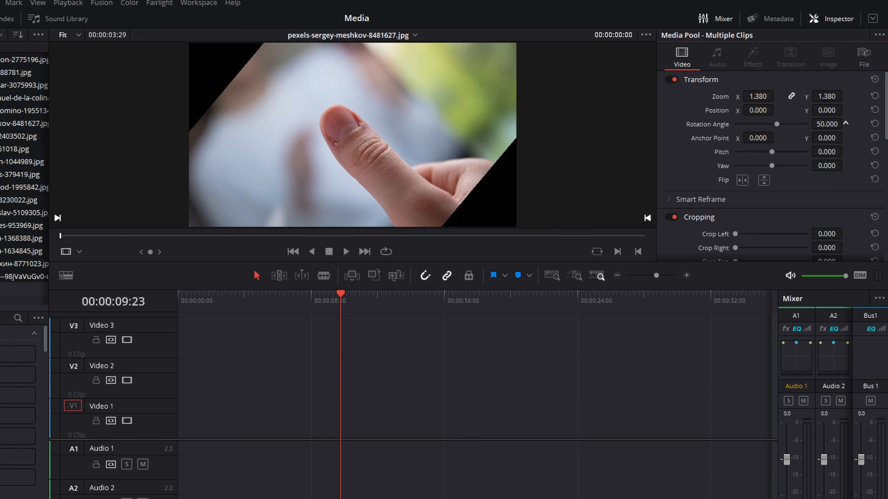
left_click(388, 488)
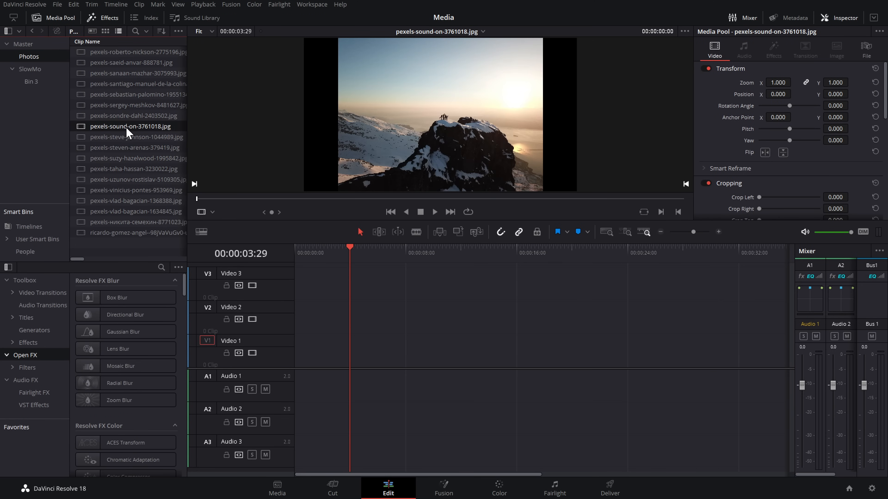
Step: Select the photo range, set its Scaling to Fill, and scrub through the resulting 18-still sequence
left_click(135, 158)
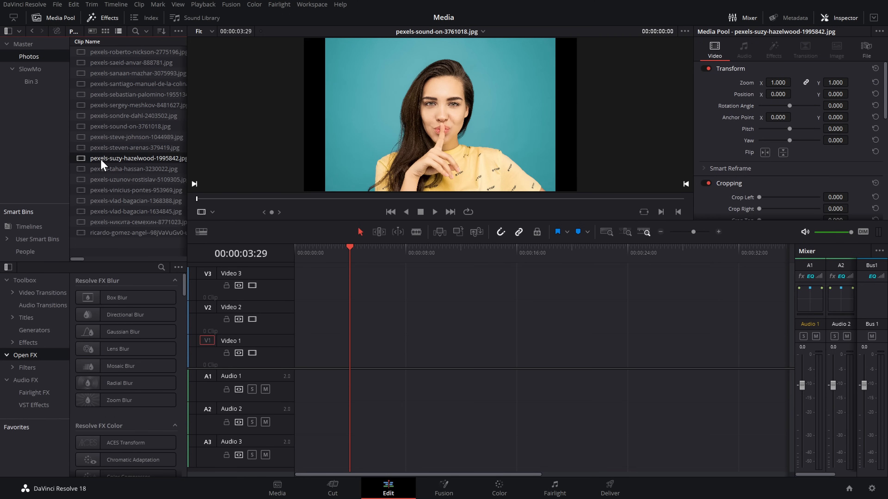
left_click(136, 201)
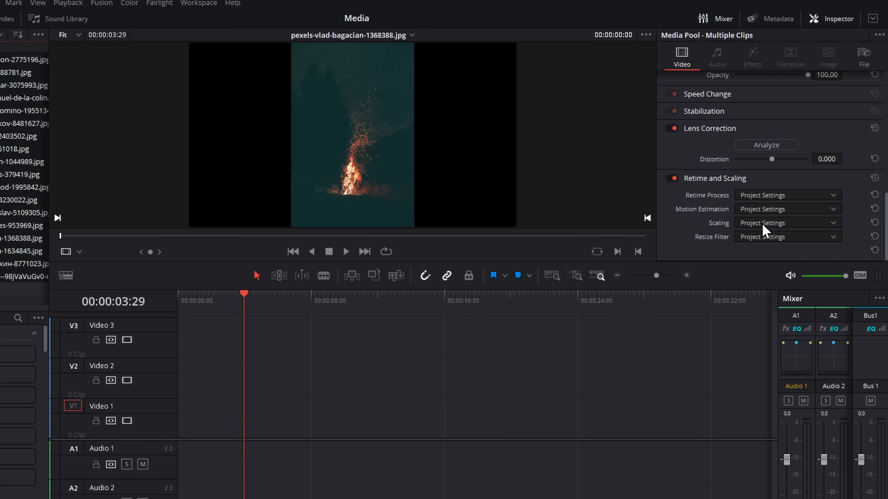
left_click(786, 223)
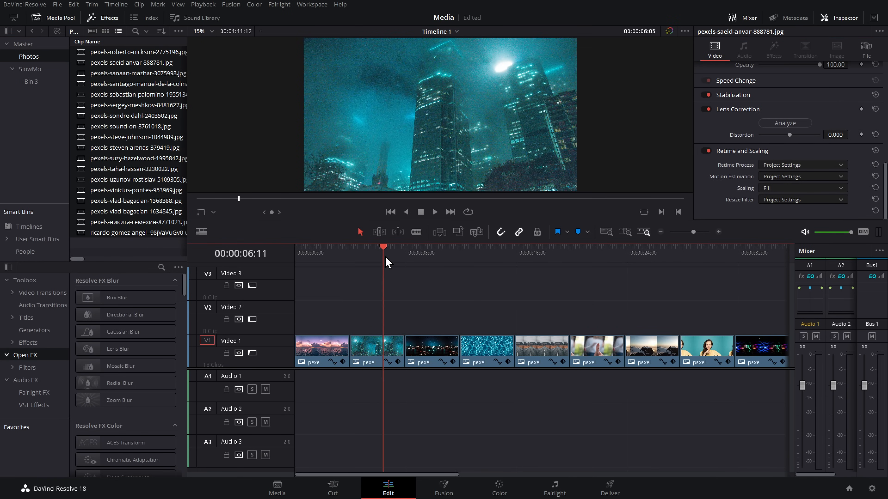
left_click(764, 253)
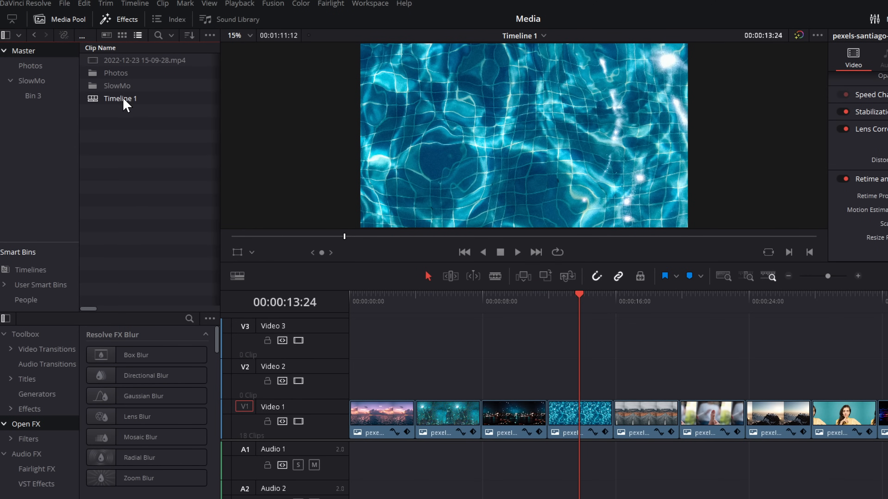
Step: Review Timeline 1's settings at 29.97 fps and cancel without changes
right_click(120, 98)
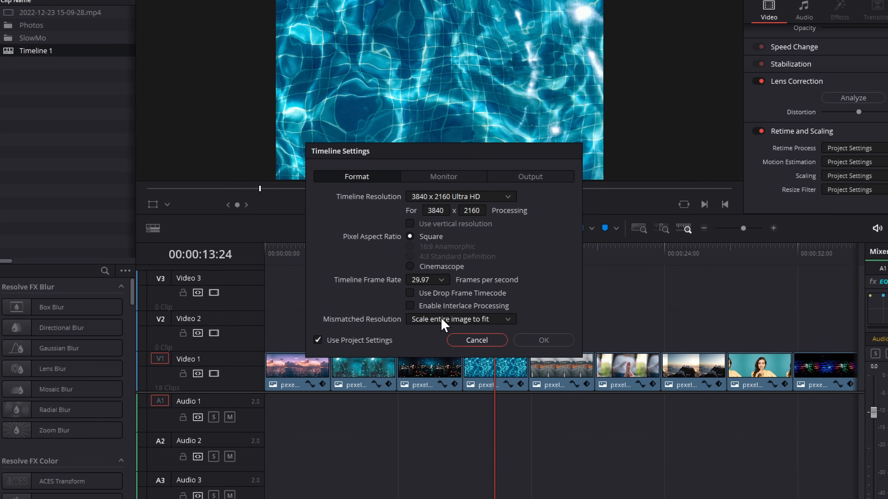
left_click(458, 319)
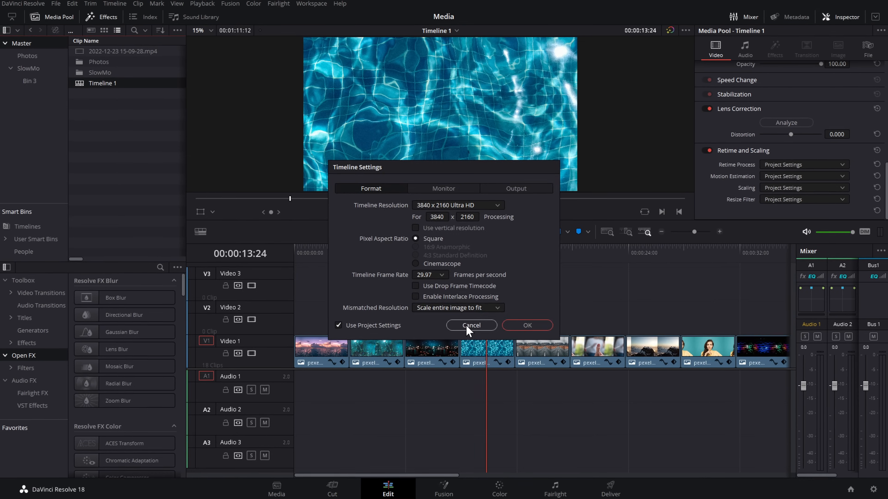
left_click(471, 325)
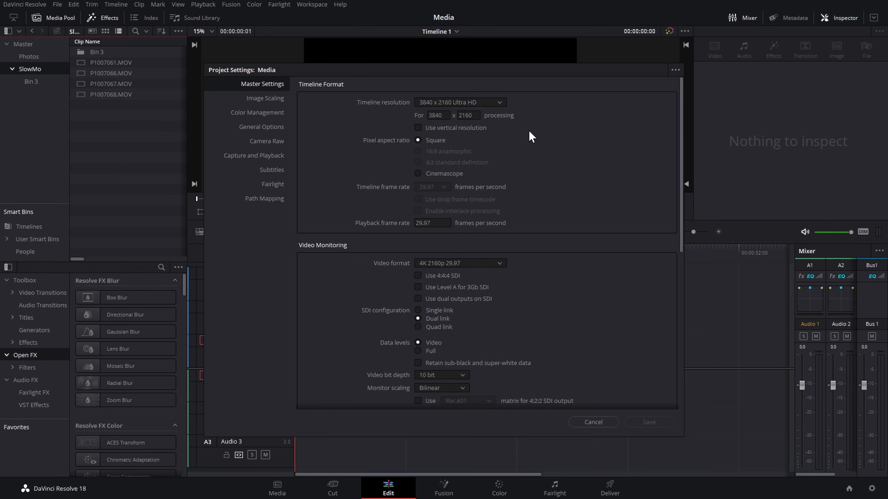
mouse_move(426, 211)
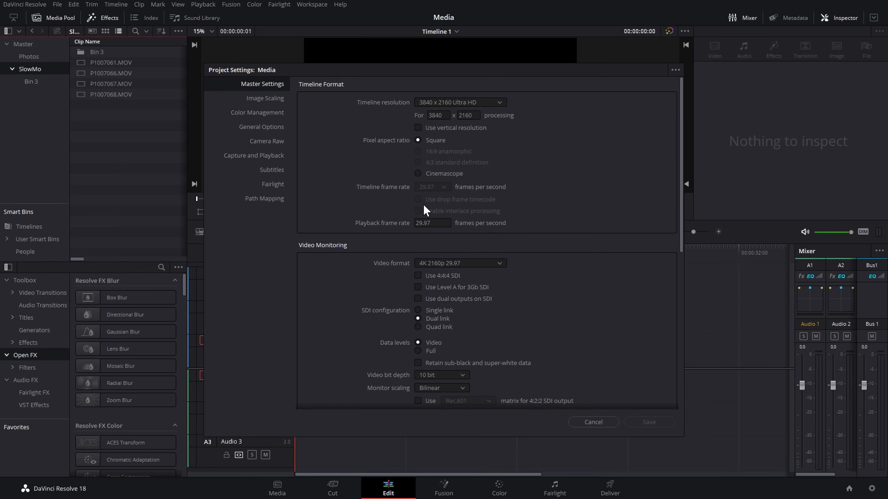
Step: Cancel Project Settings, remove P1007068.MOV from the timeline, and select all four SlowMo clips
left_click(592, 421)
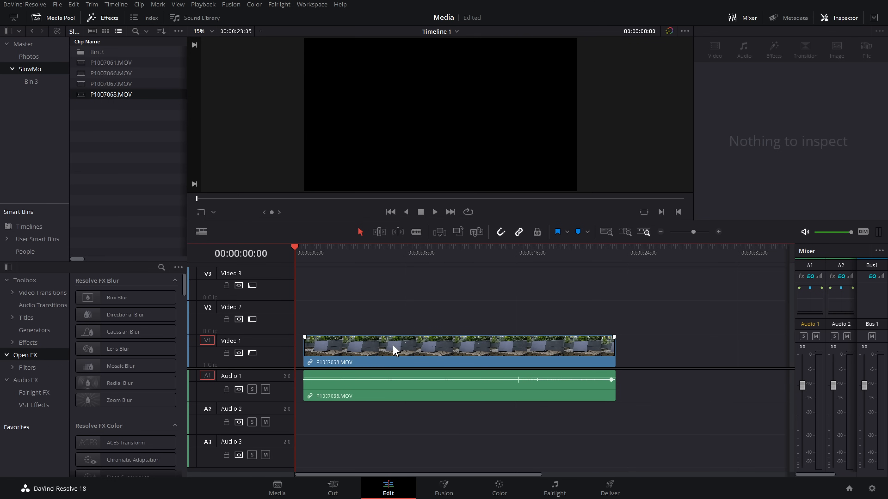
left_click(396, 350)
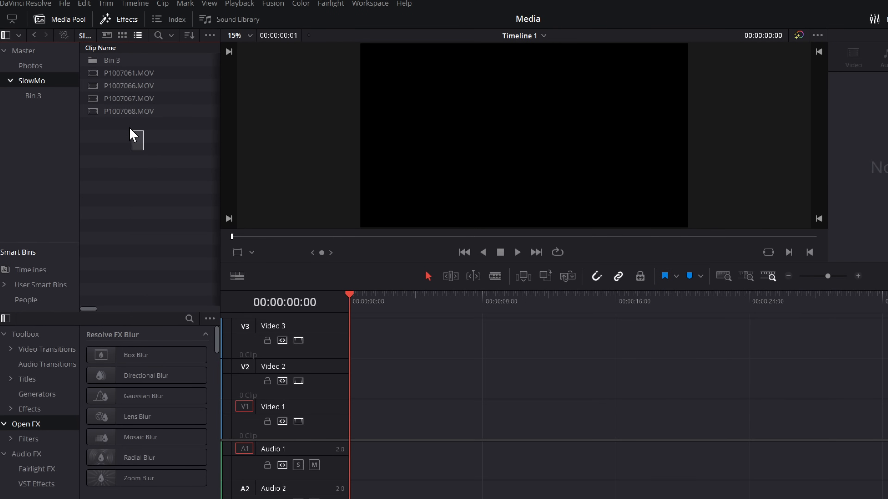
left_click(129, 86)
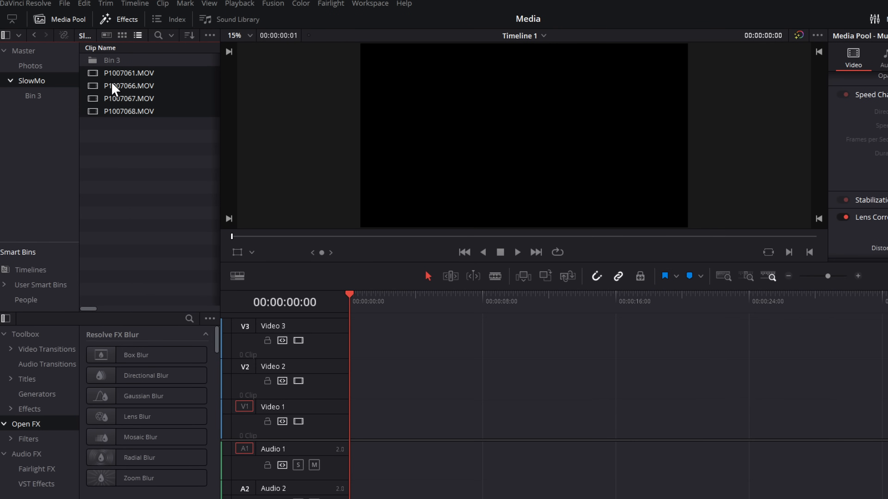
Step: Set the selected clips' Video Frame Rate to 29.97 in Clip Attributes and apply it
right_click(128, 85)
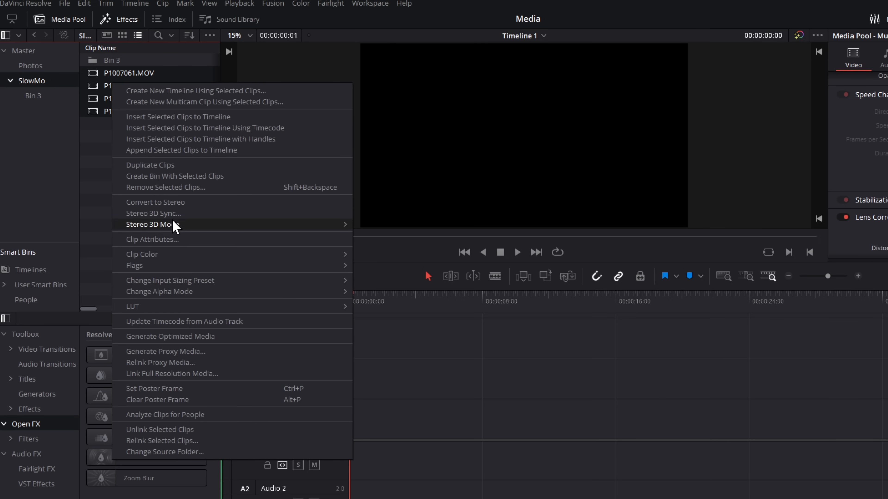
left_click(151, 239)
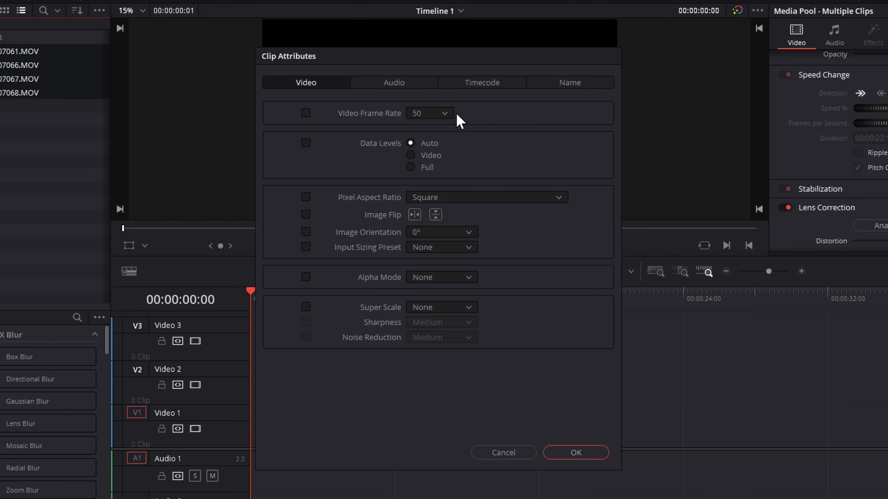
mouse_move(446, 121)
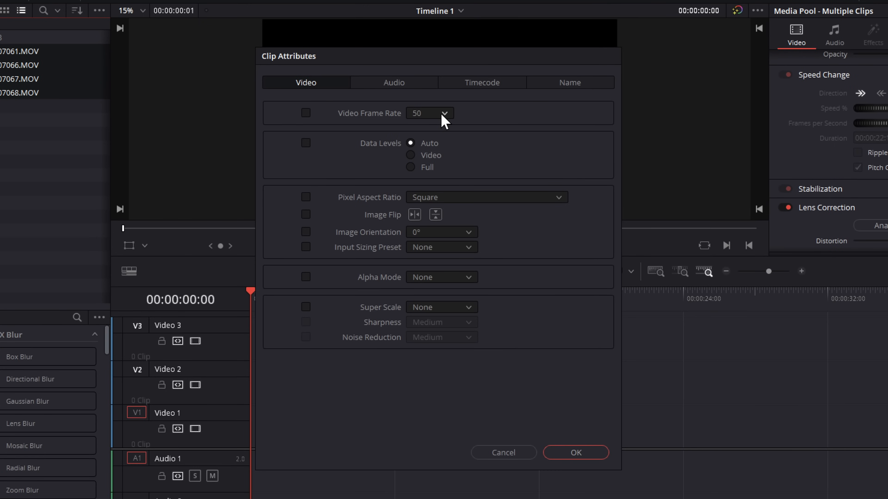
left_click(444, 113)
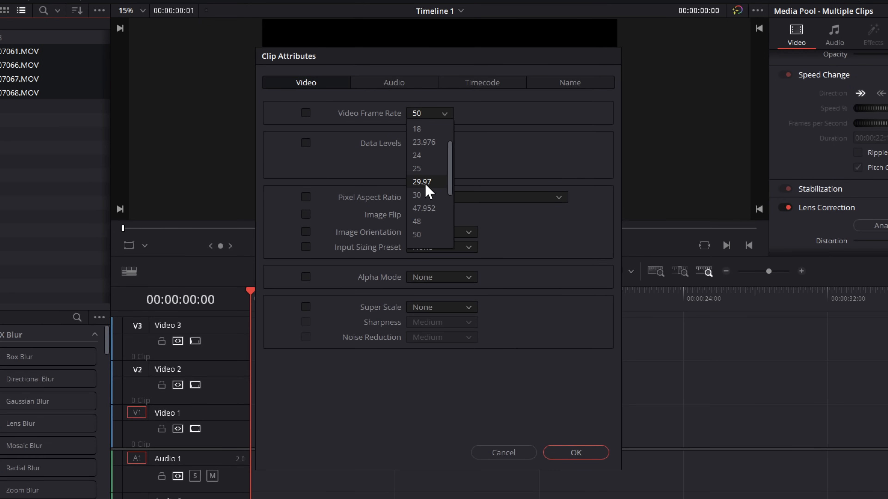
mouse_move(434, 190)
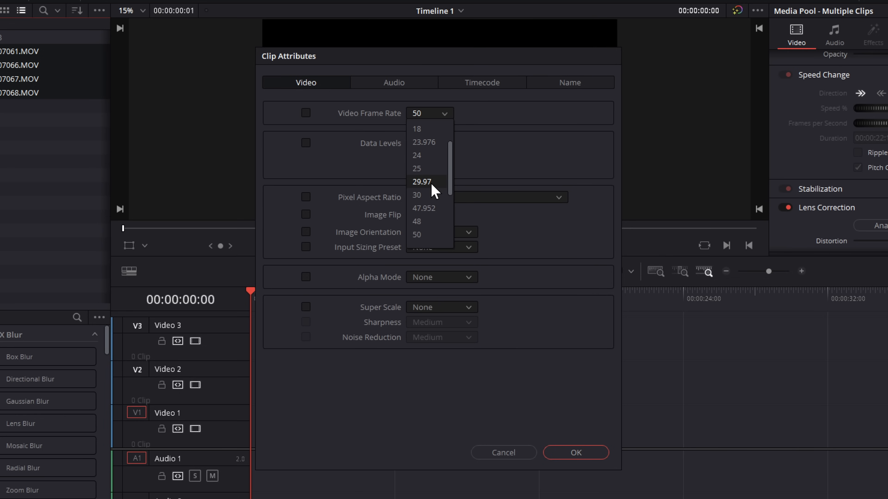
left_click(421, 182)
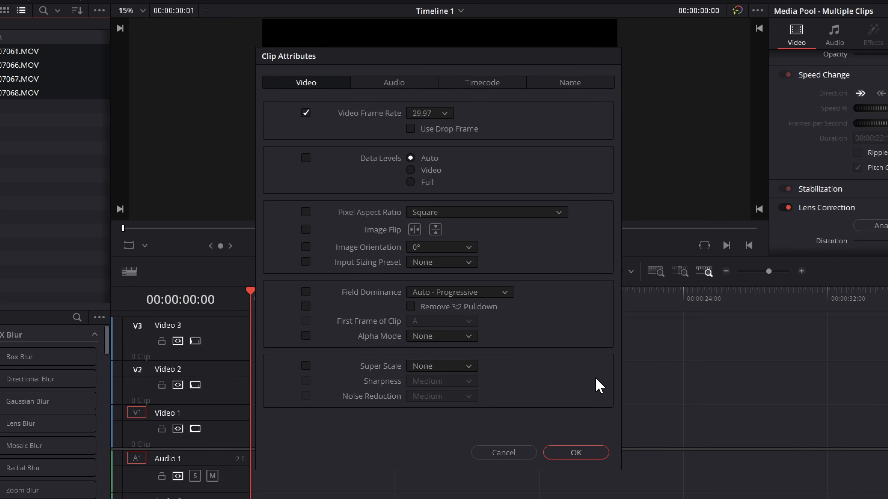
left_click(575, 452)
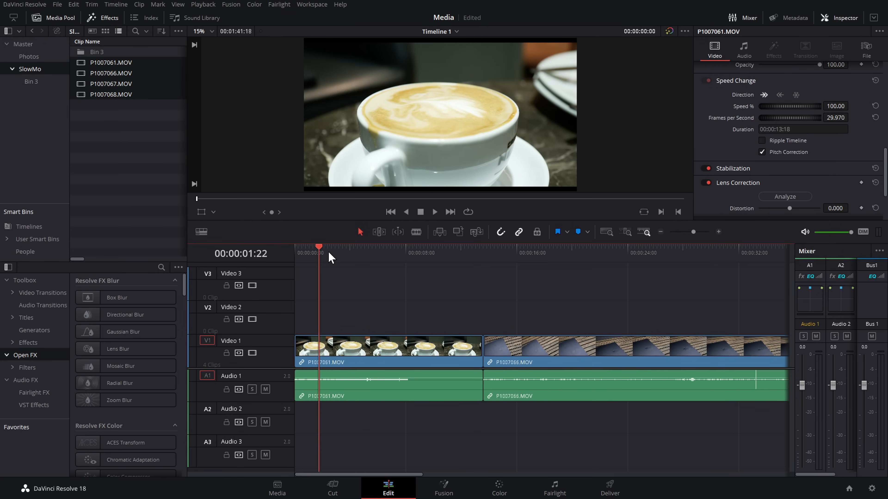
Step: Move the playhead along the ruler and play the conformed 29.97 fps clips
left_click(566, 248)
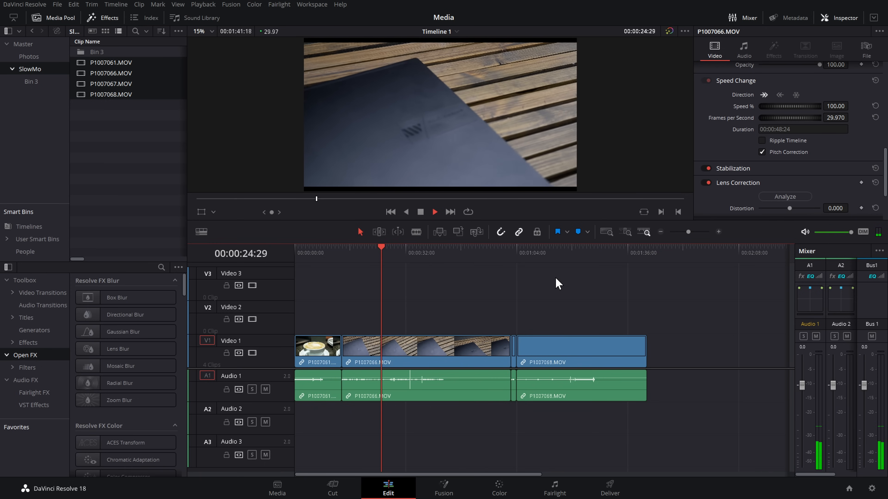
left_click(573, 253)
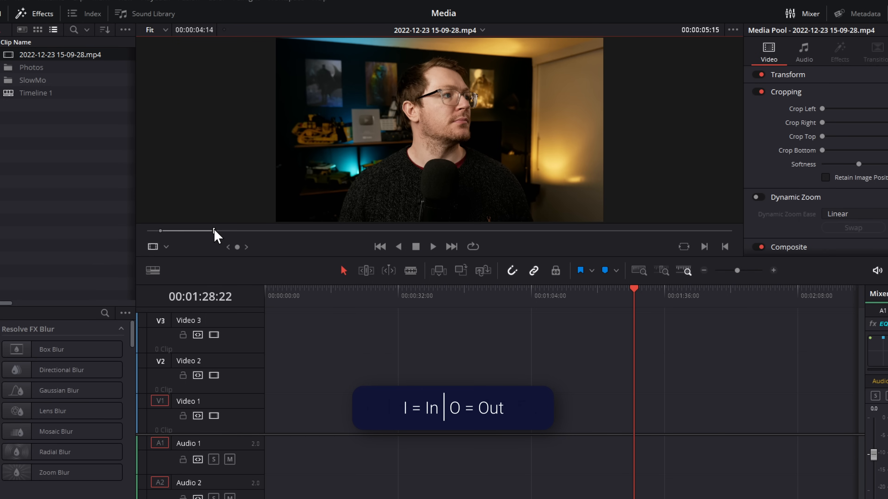
mouse_move(209, 221)
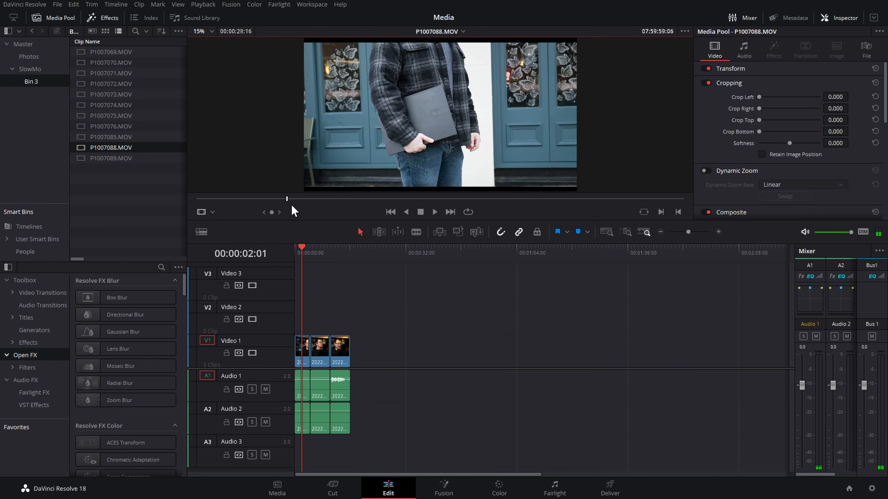
Step: Scrub P1007088.MOV to the walking-with-laptop range and bring up options for the marked In-to-Out span
left_click_drag(288, 198, 492, 199)
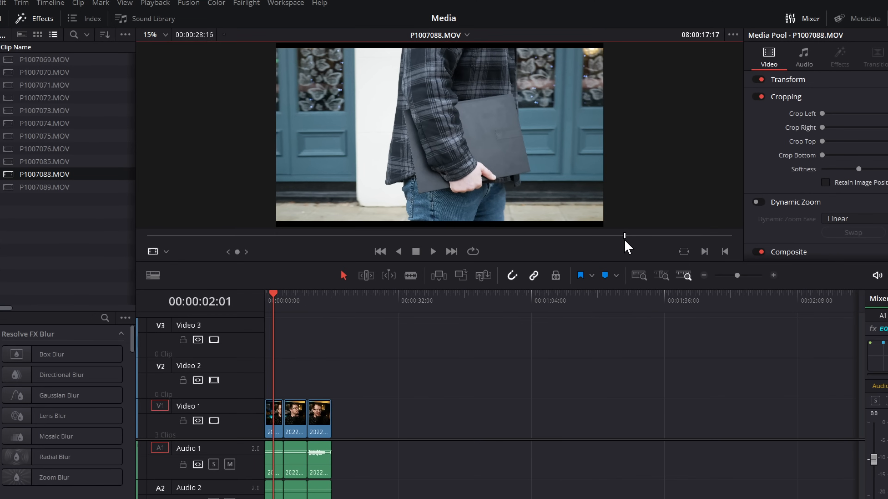
left_click_drag(625, 235, 674, 235)
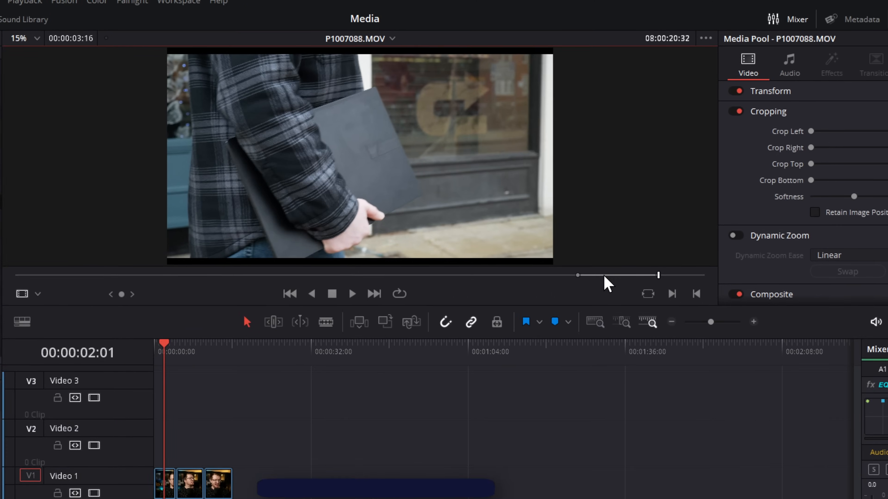
right_click(608, 286)
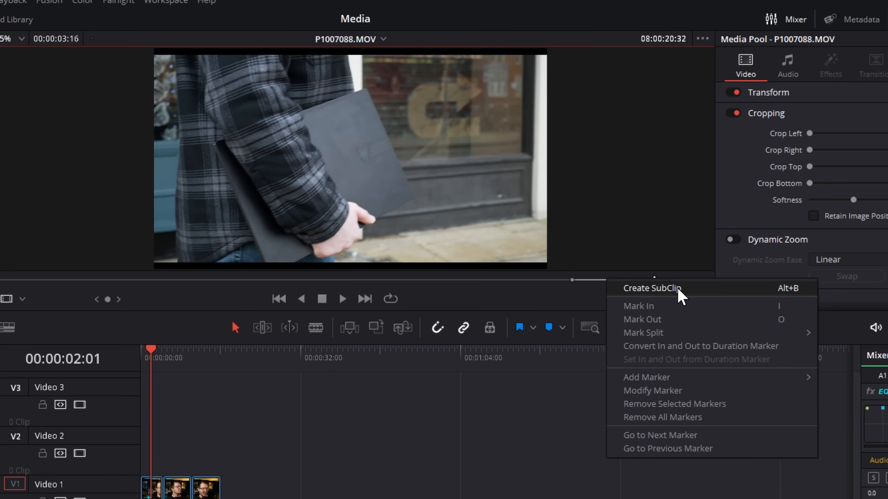
mouse_move(797, 294)
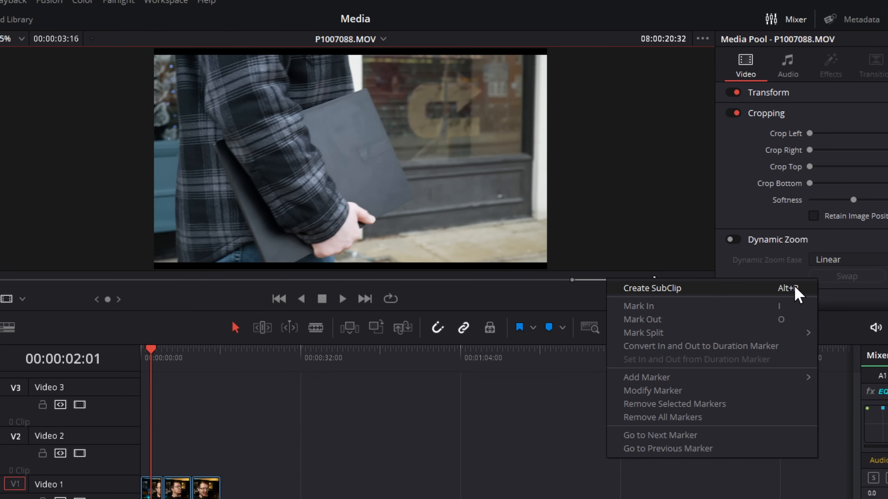
Step: Name the subclip 'Walkingwithlaptop', keep Use full clip extents on after toggling it, and create it
left_click(651, 288)
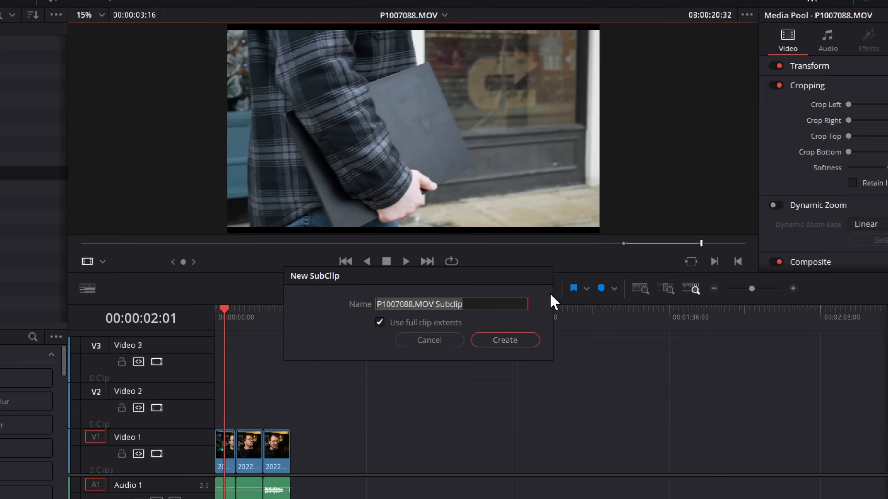
type("Walking")
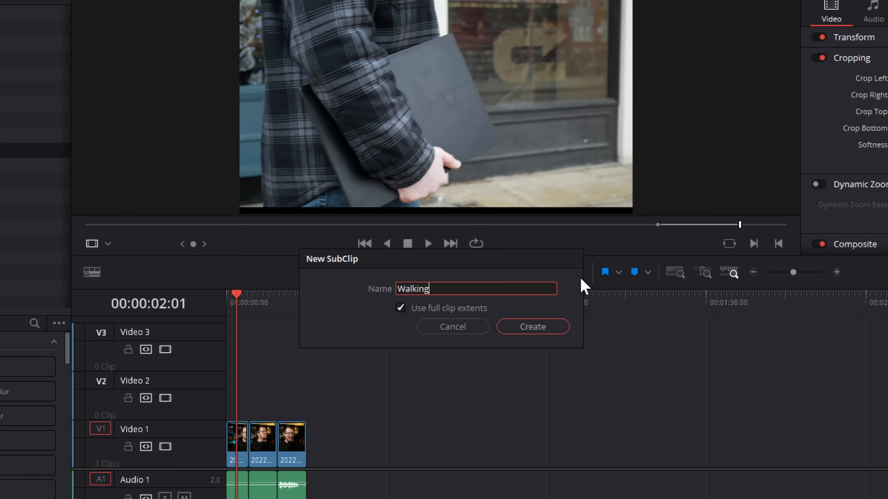
type("withlaptop")
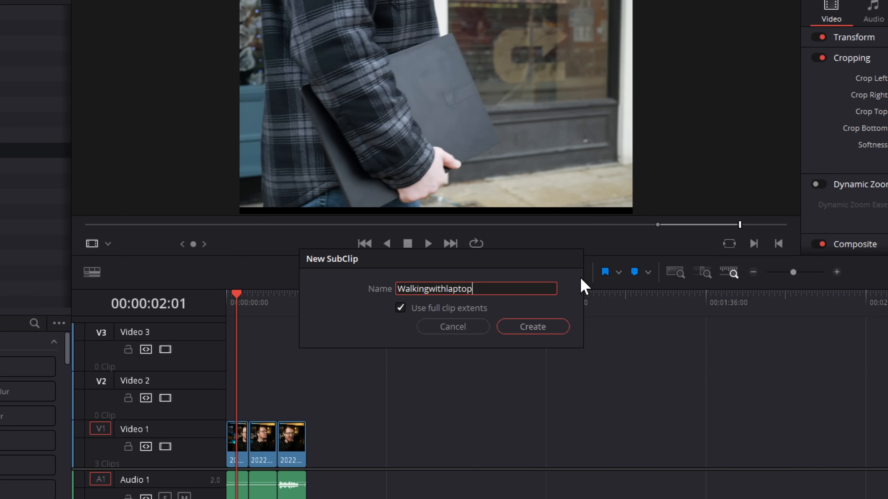
mouse_move(456, 320)
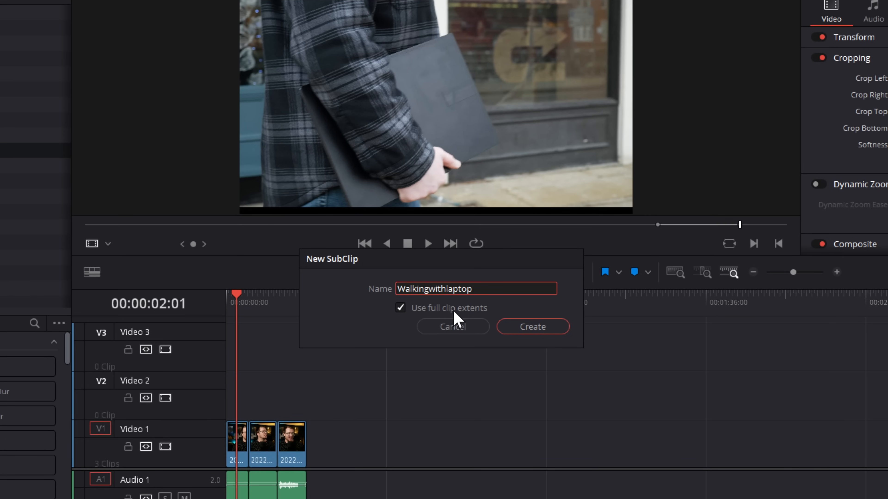
left_click(401, 308)
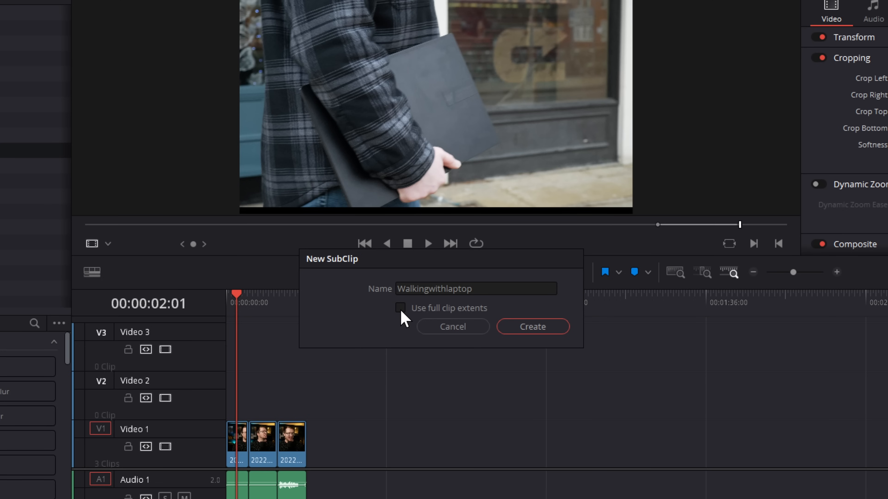
left_click(401, 308)
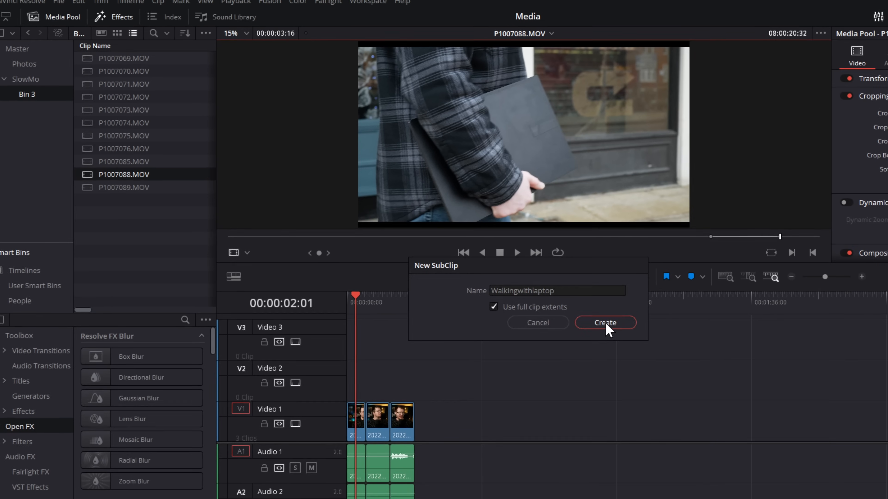
left_click(605, 323)
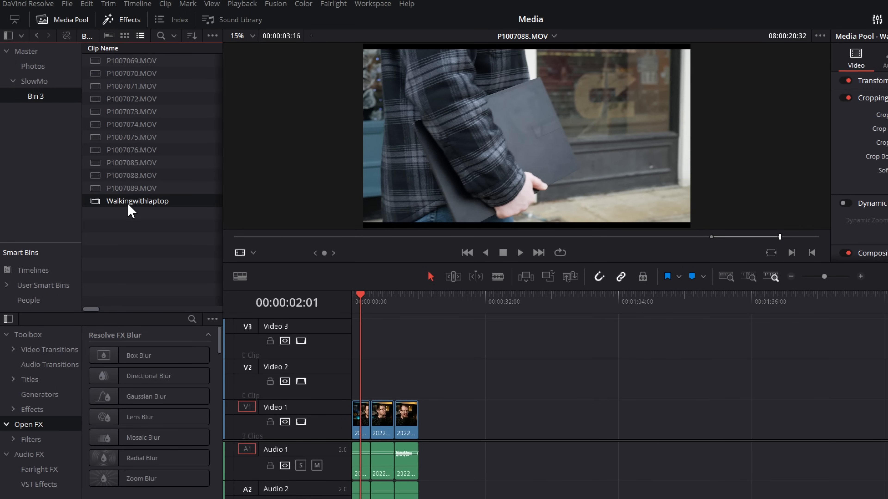
mouse_move(124, 207)
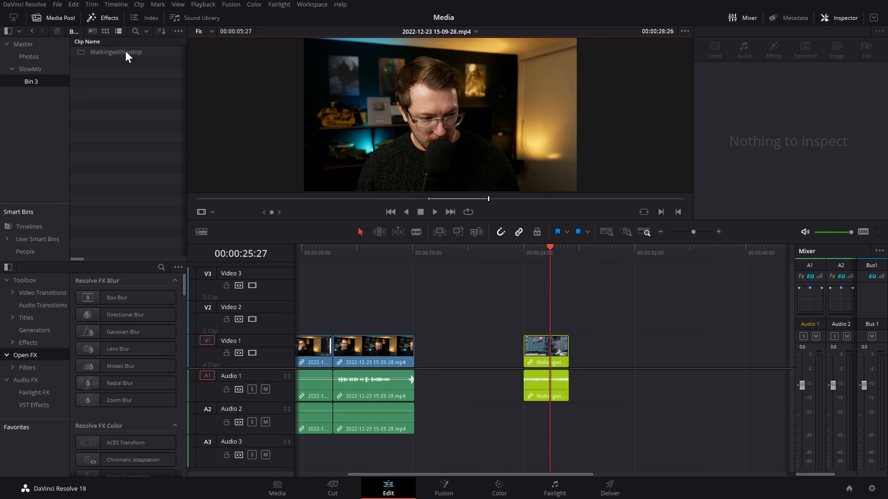
Step: Place Walkingwithlaptop on the timeline, then create subclip 'Walking2' with full clip extents off
left_click(116, 51)
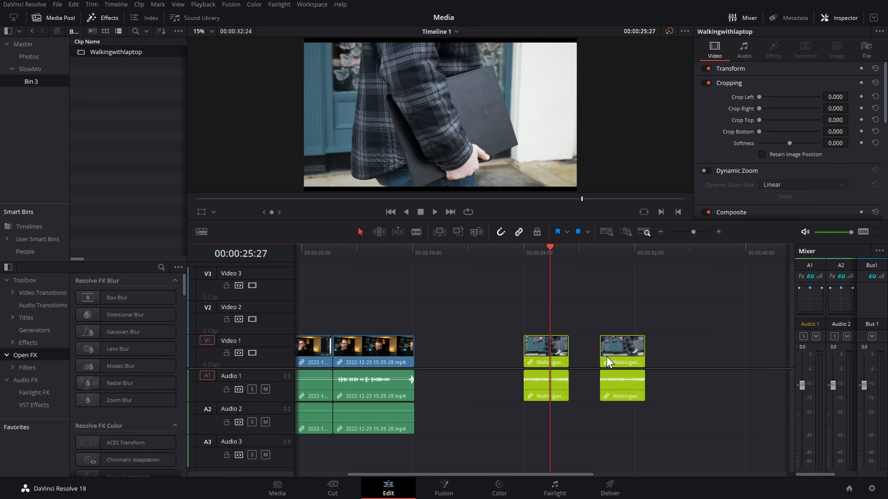
left_click(621, 351)
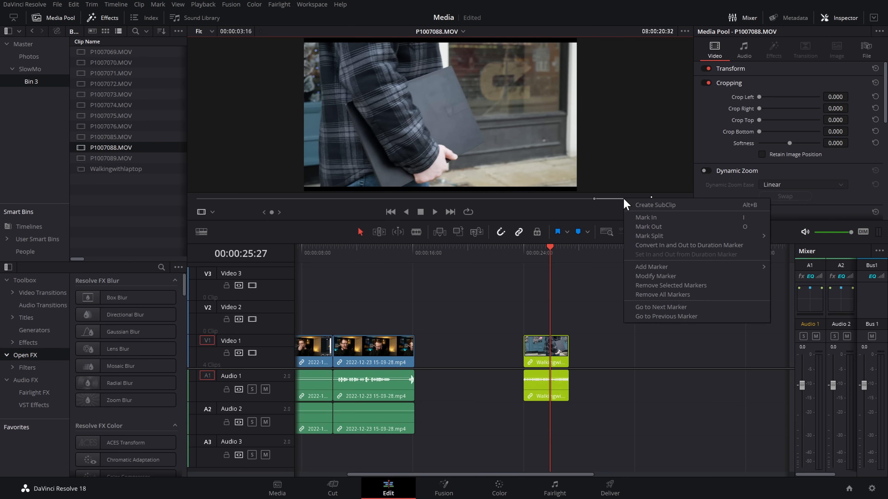
left_click(655, 205)
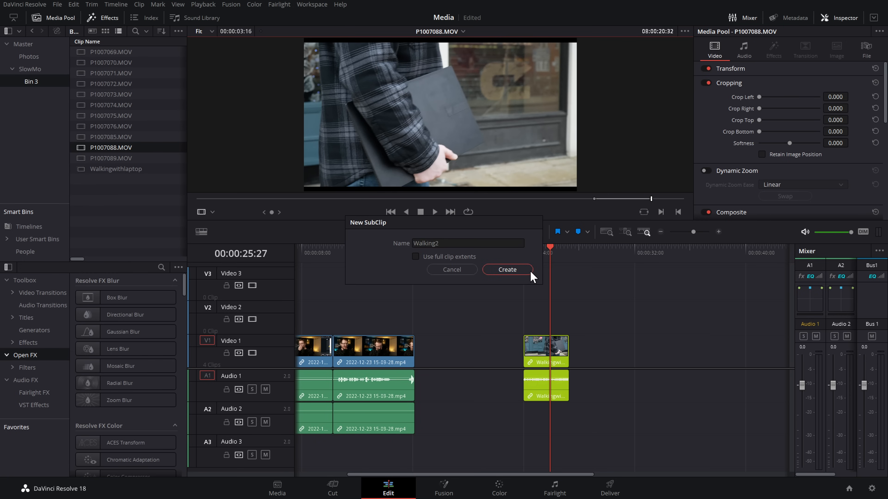
left_click(506, 269)
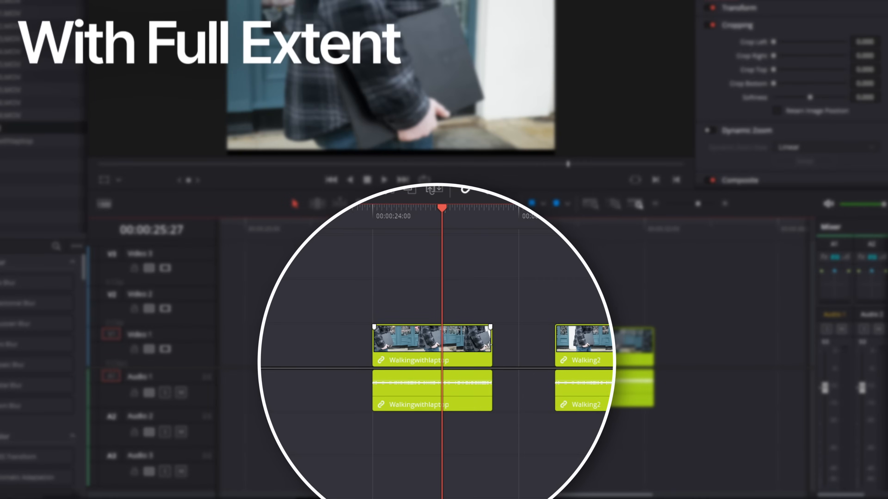
Step: Drag out Walkingwithlaptop's edge, then move Walking2 later along the timeline
left_click_drag(490, 344, 524, 344)
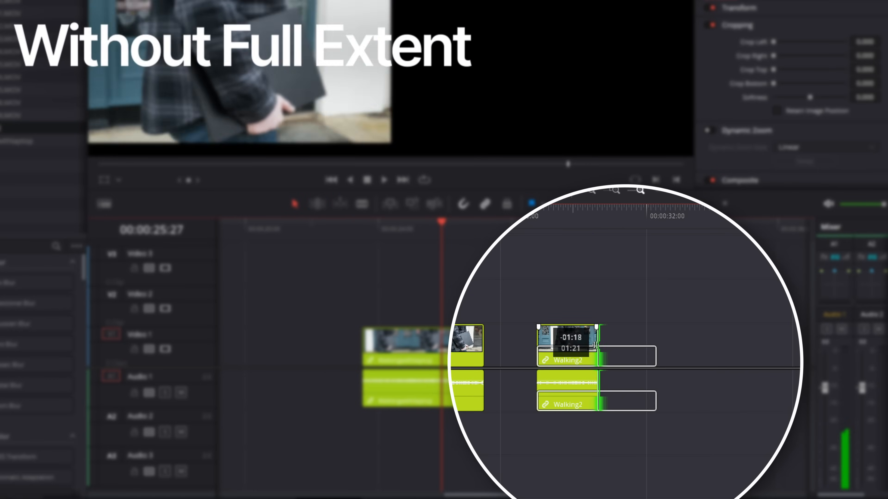
left_click_drag(570, 345, 716, 346)
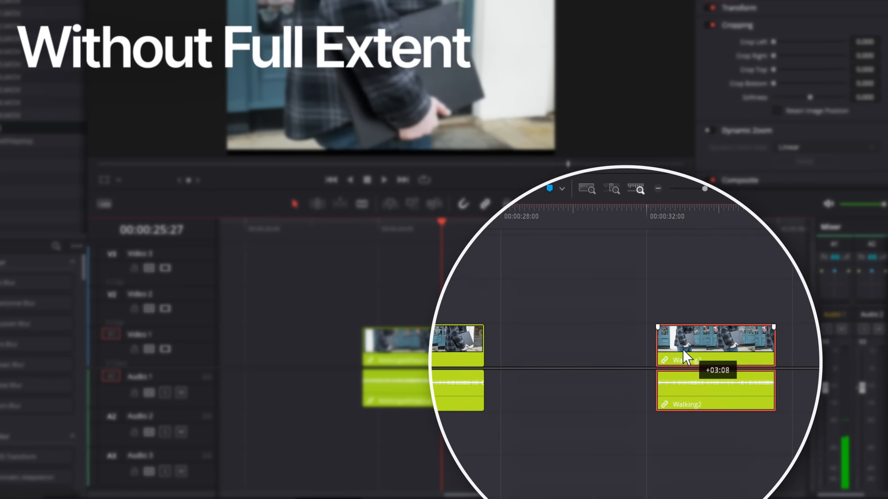